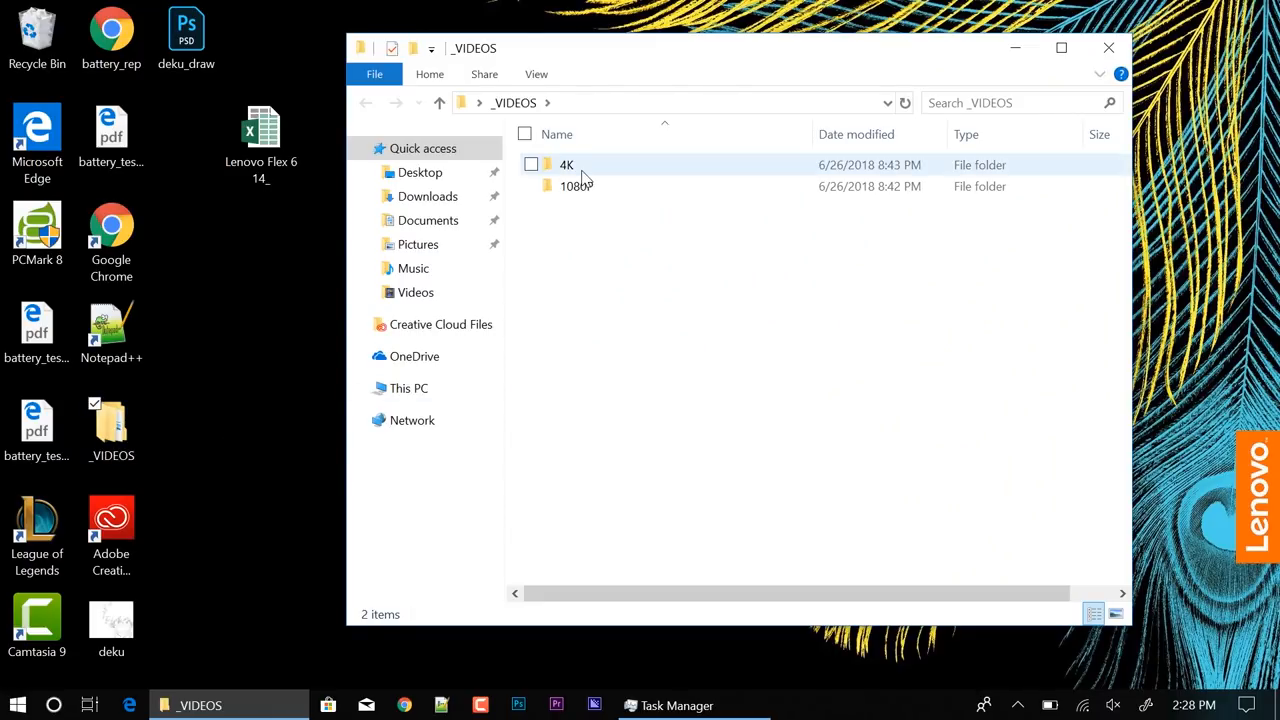
Open the 4K folder and check the 208 MB video file's properties
double_click(567, 165)
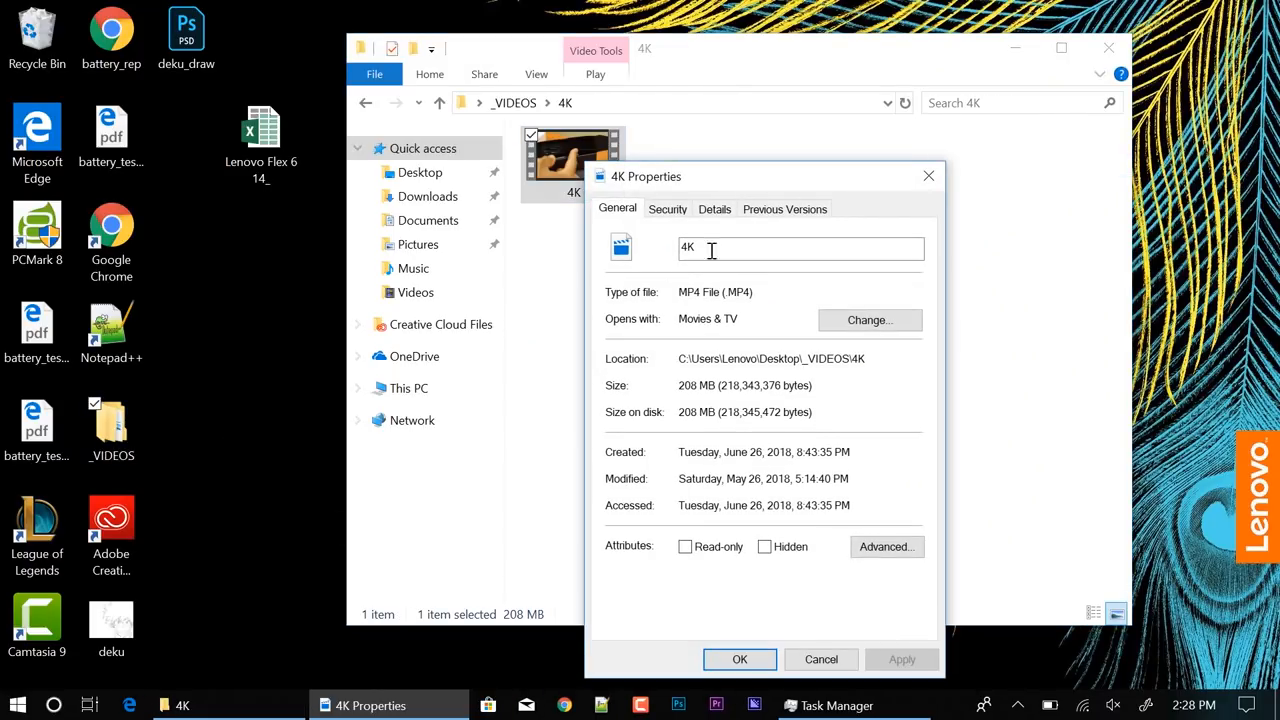
click(714, 208)
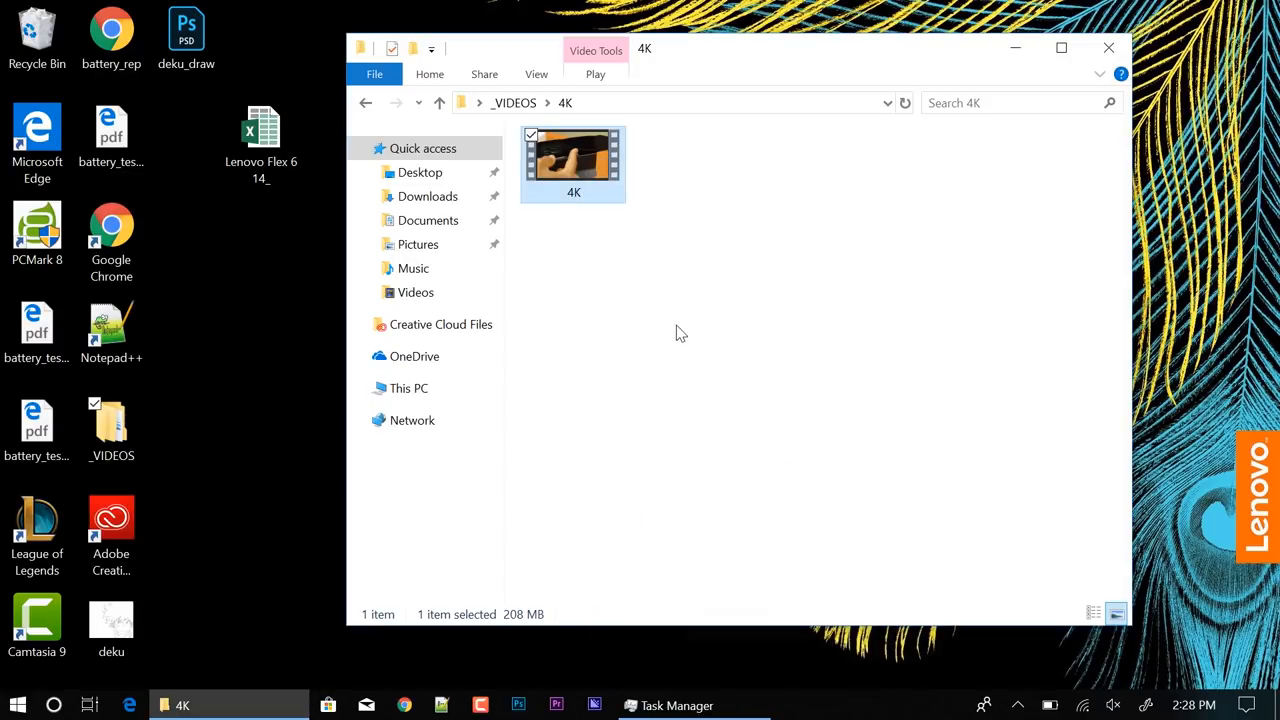
double_click(573, 160)
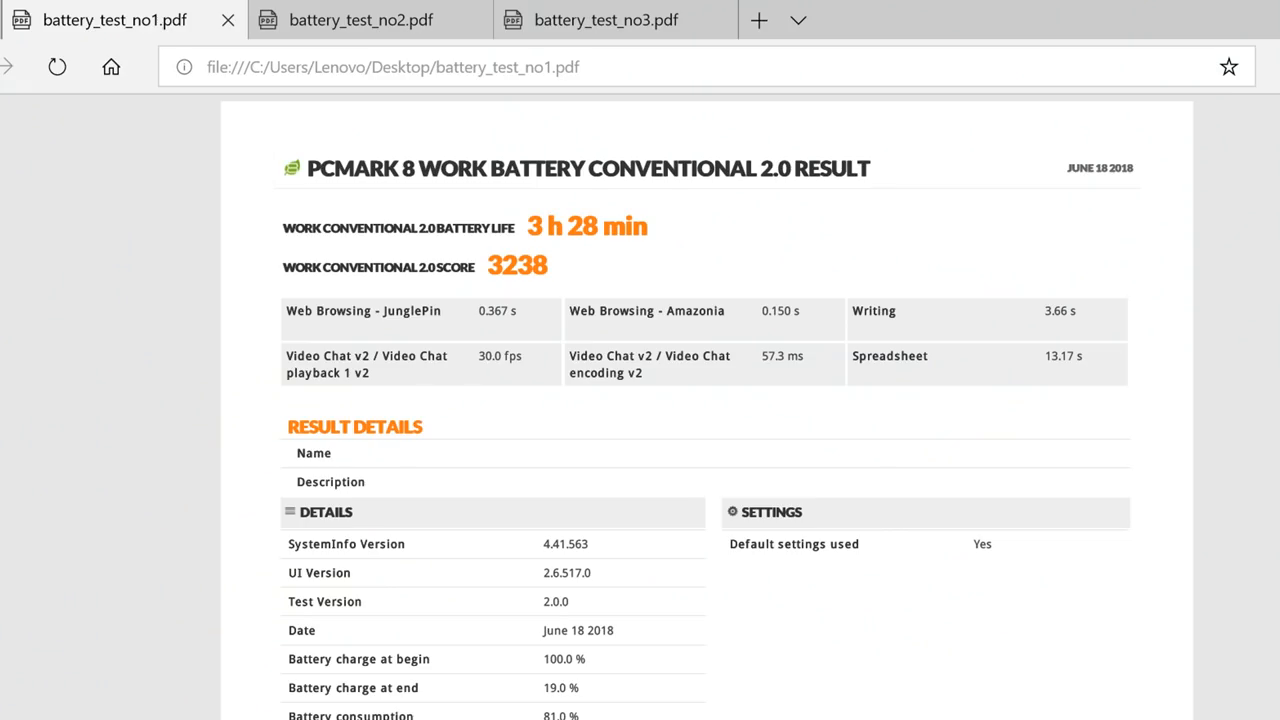
mouse_move(1193, 658)
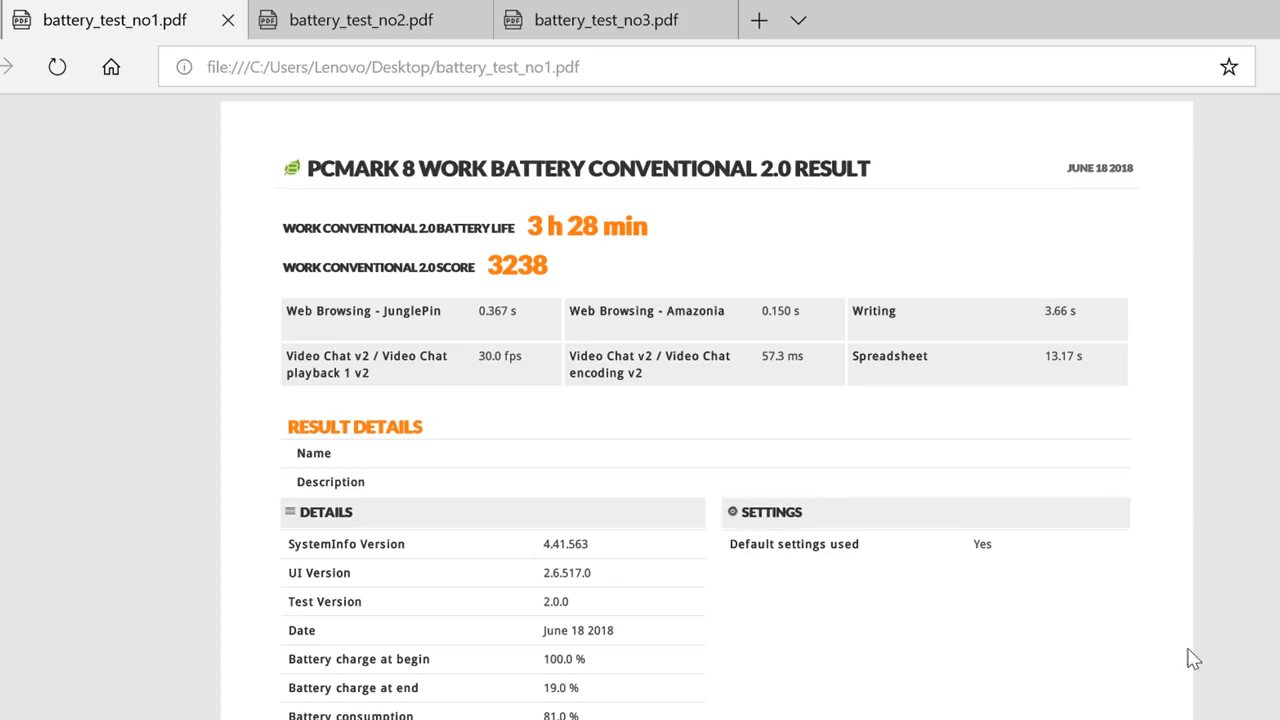
mouse_move(712, 224)
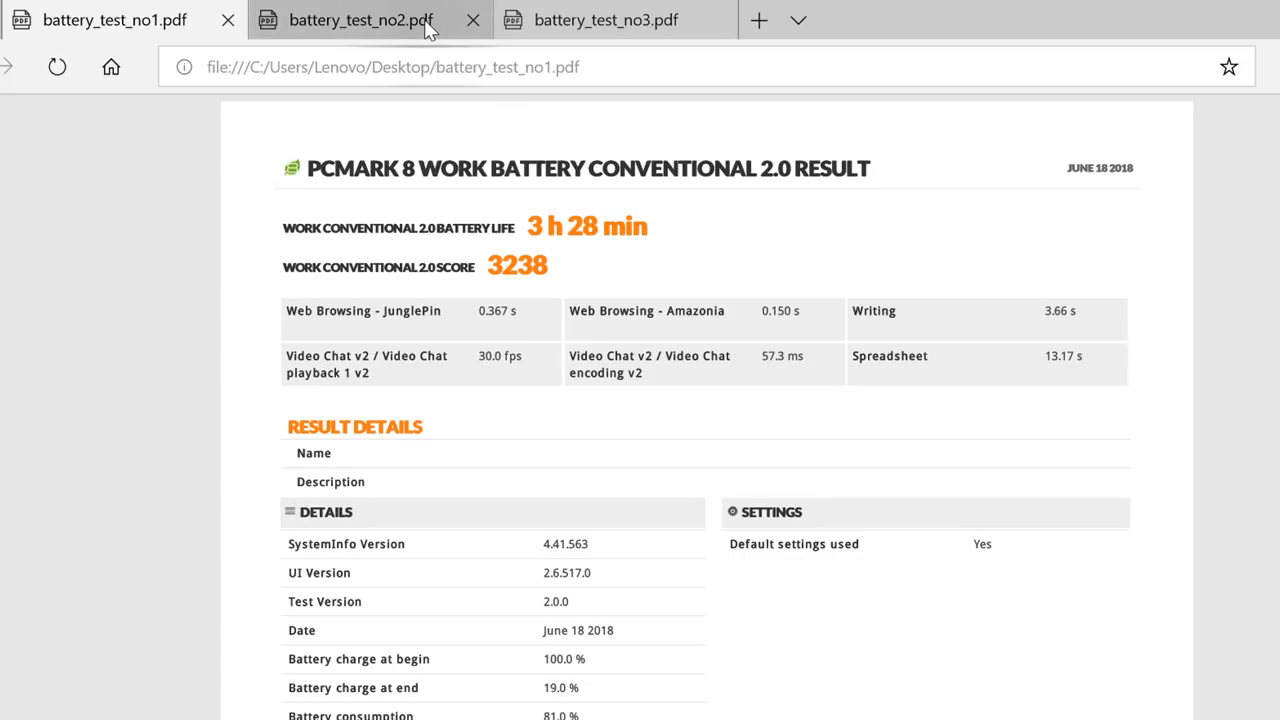
View the battery_test_no2.pdf and battery_test_no3.pdf report tabs
click(360, 19)
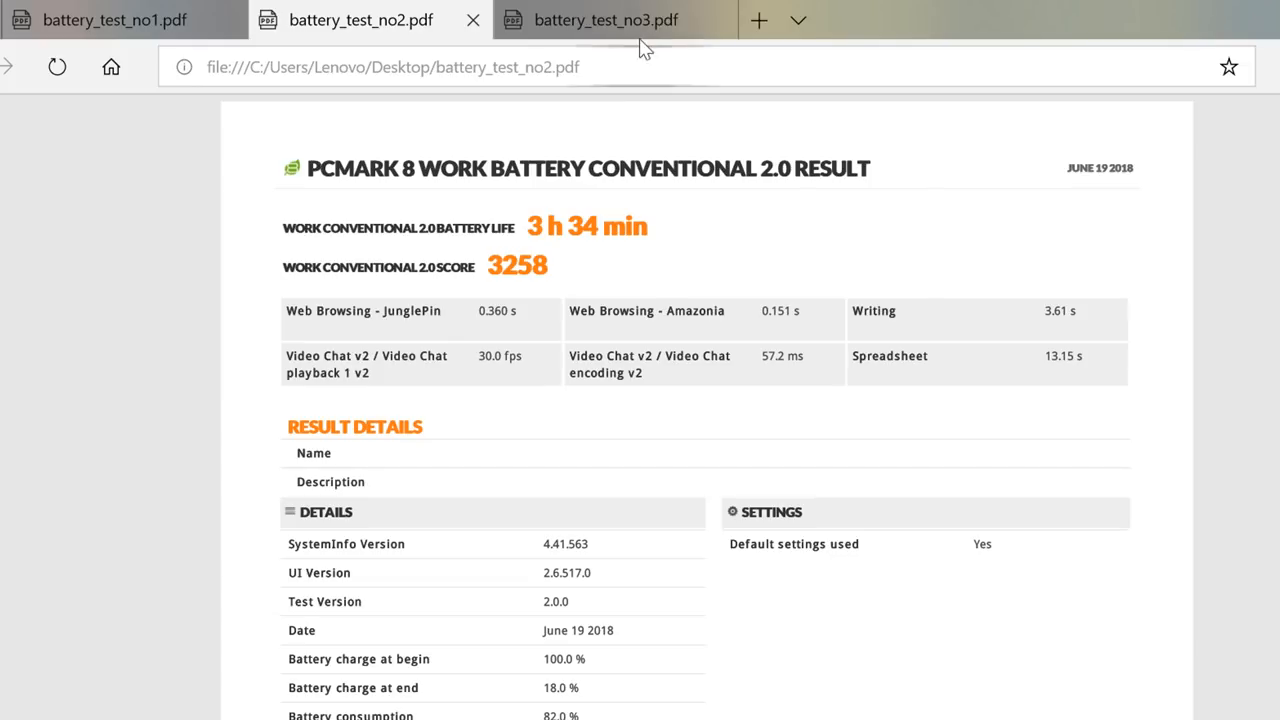
click(605, 20)
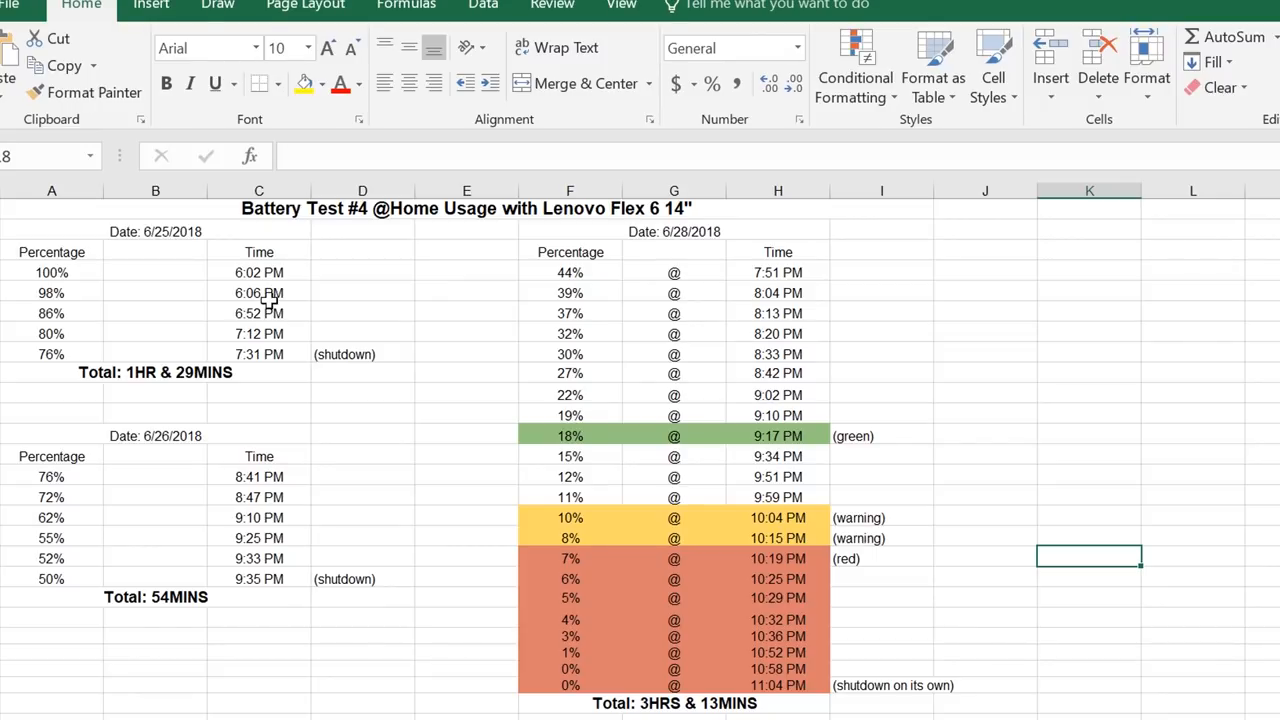
mouse_move(277, 383)
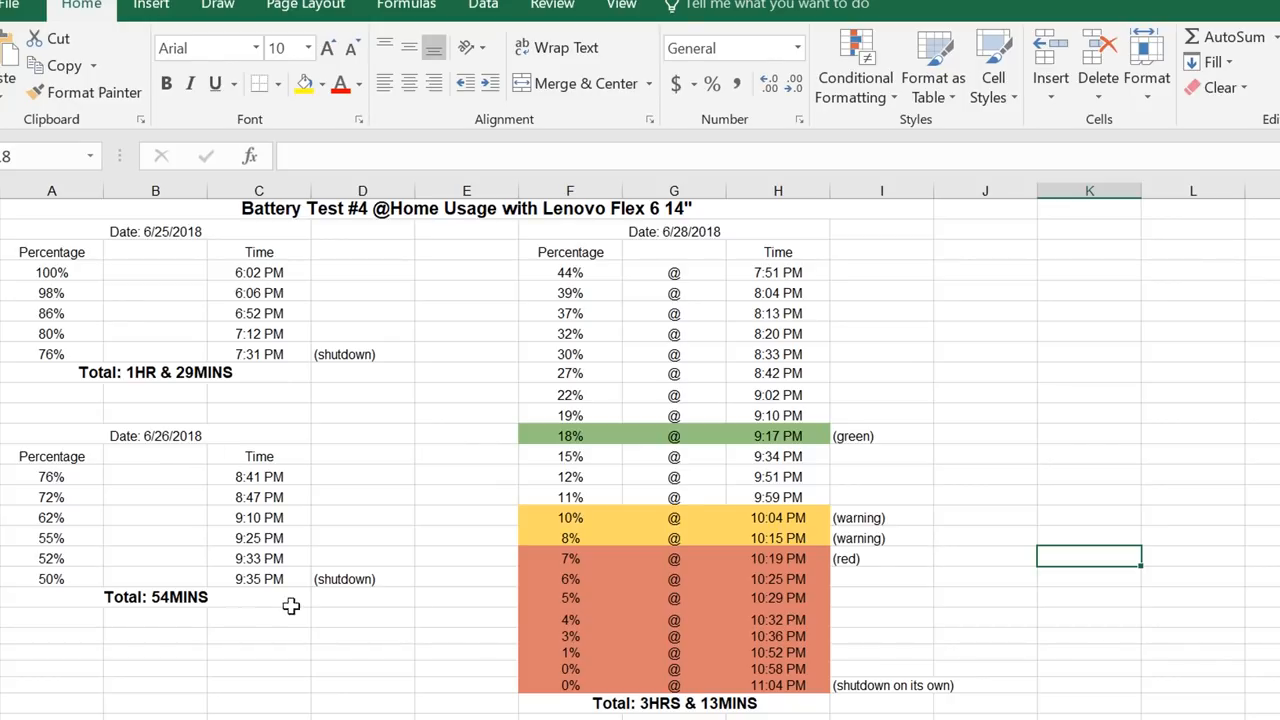
mouse_move(647, 450)
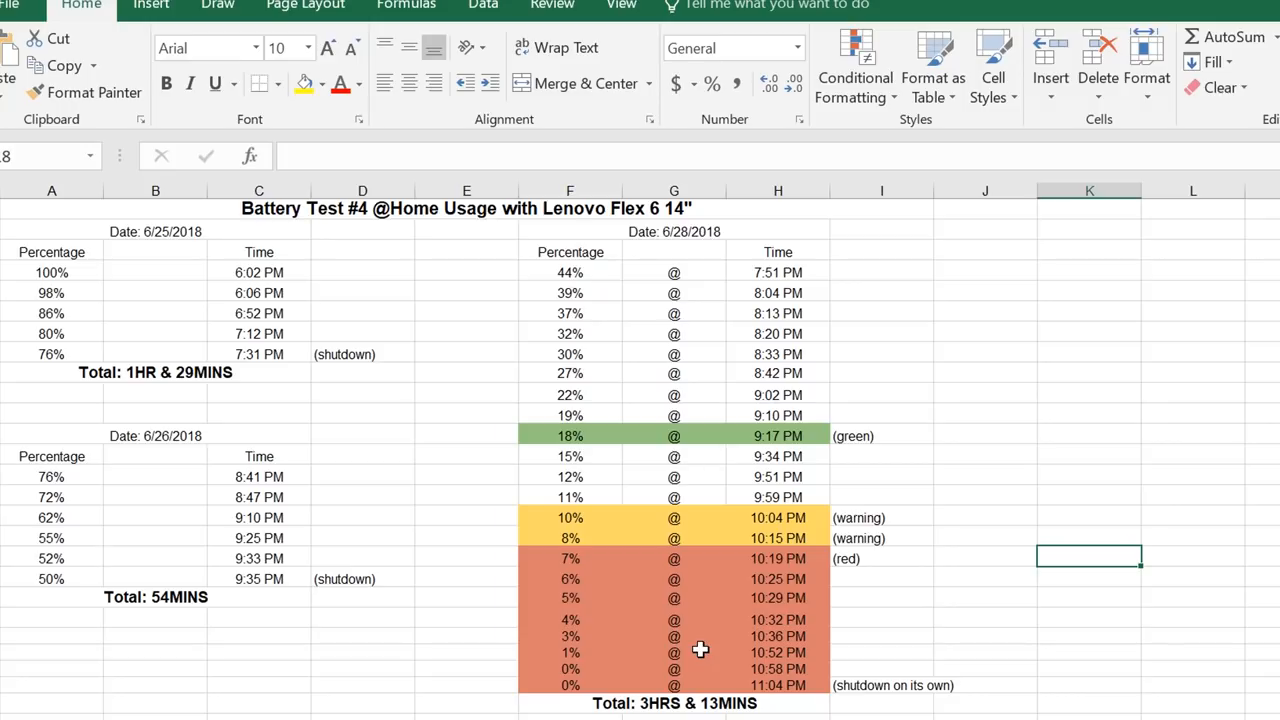
Select the 0% battery reading at 10:58 PM in column F
click(570, 668)
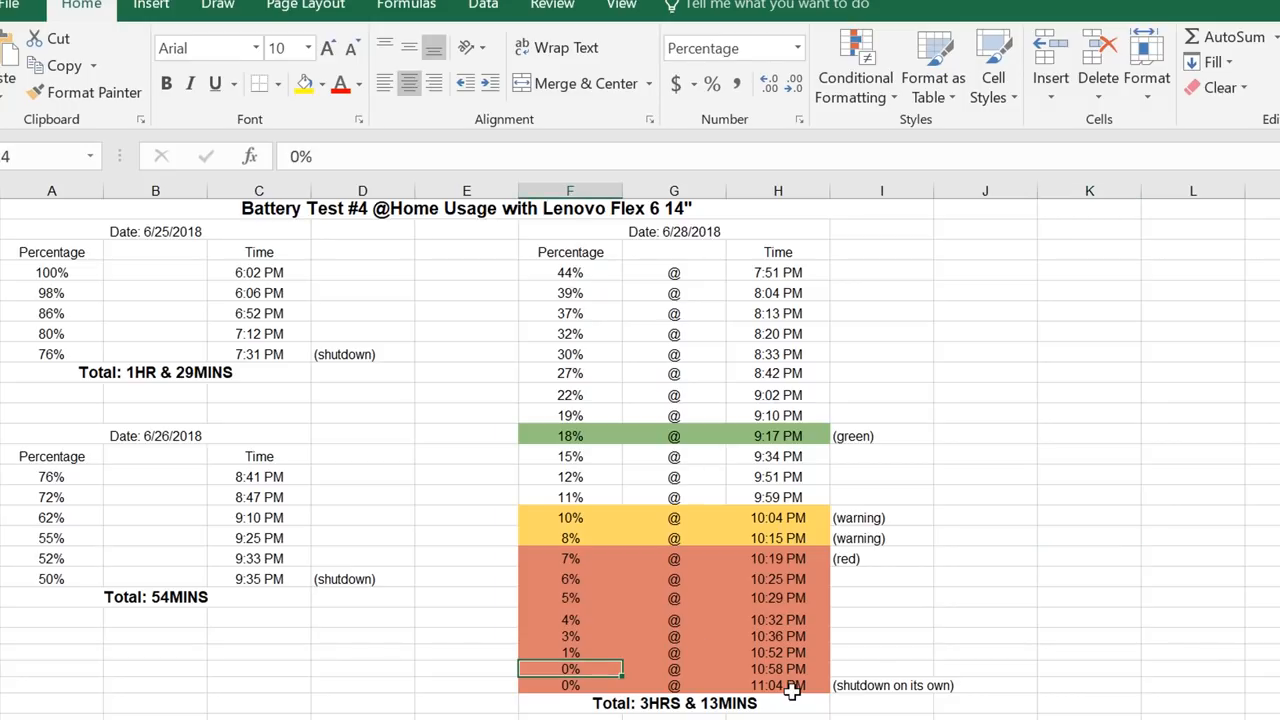